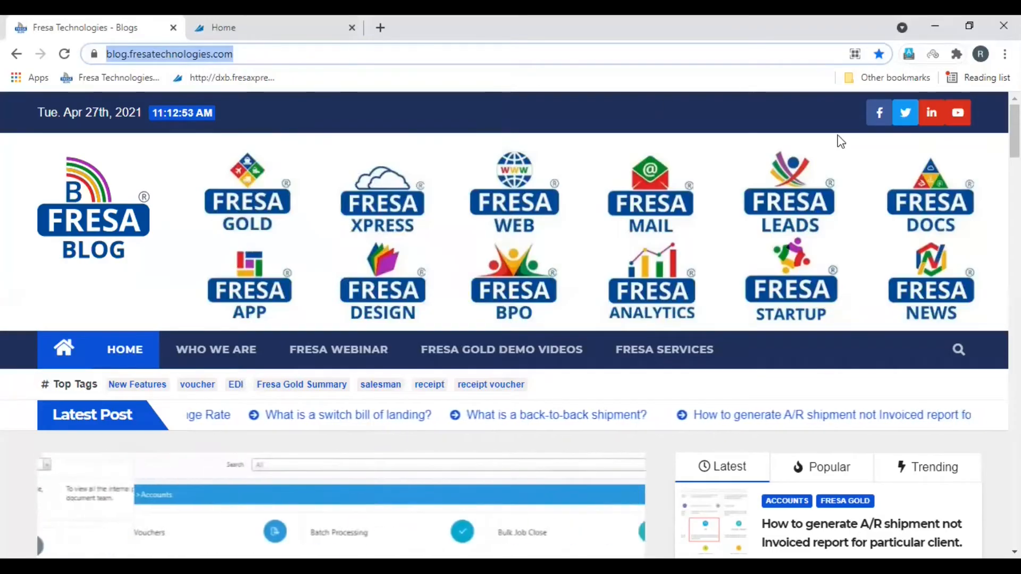
Search the blog for 'How to reverse a voucher in Fresa Application' and get the matching article.
{"action": "left_click", "coordinate": [958, 349]}
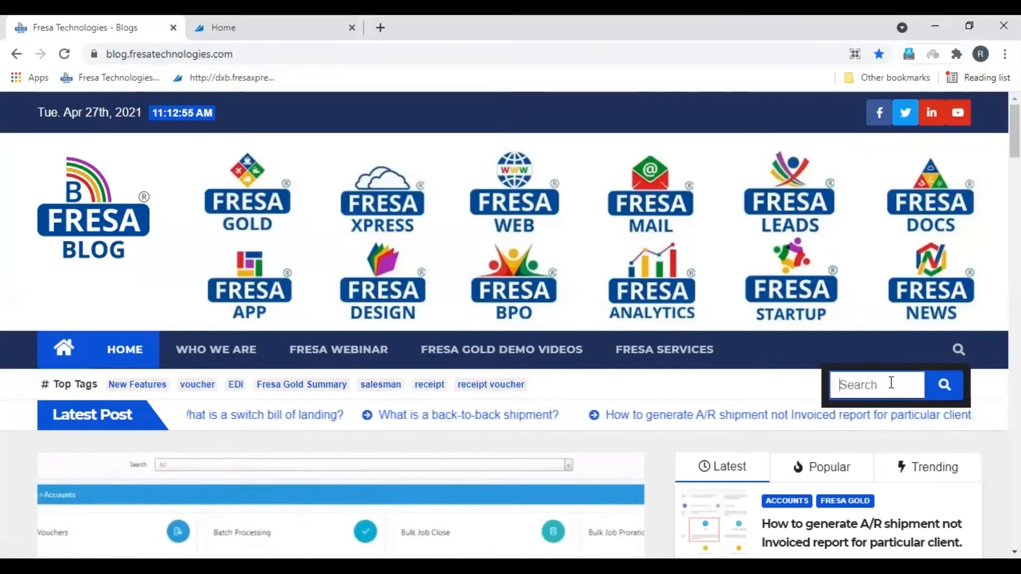
{"action": "type", "text": "Application"}
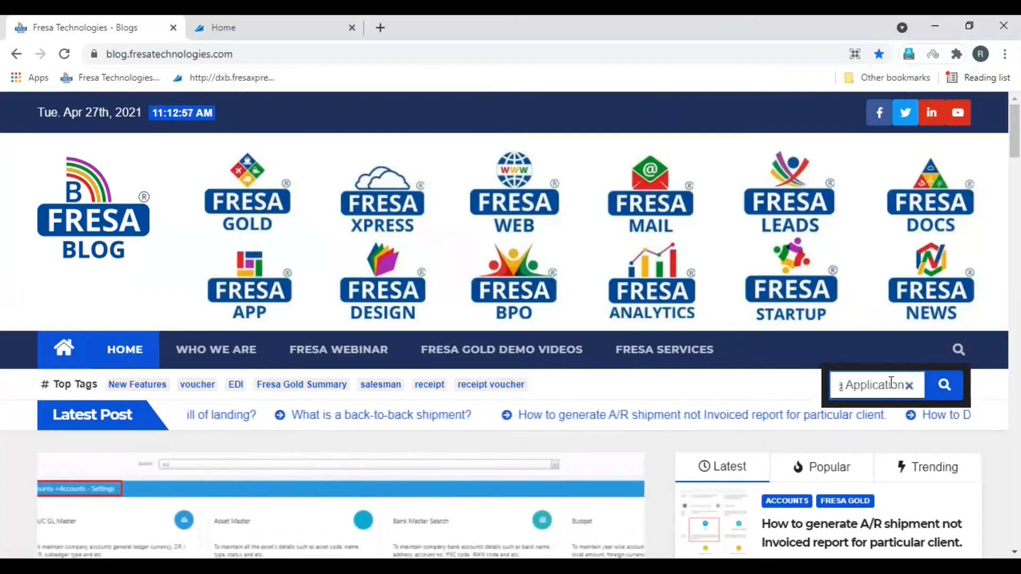
{"action": "left_click", "coordinate": [944, 386]}
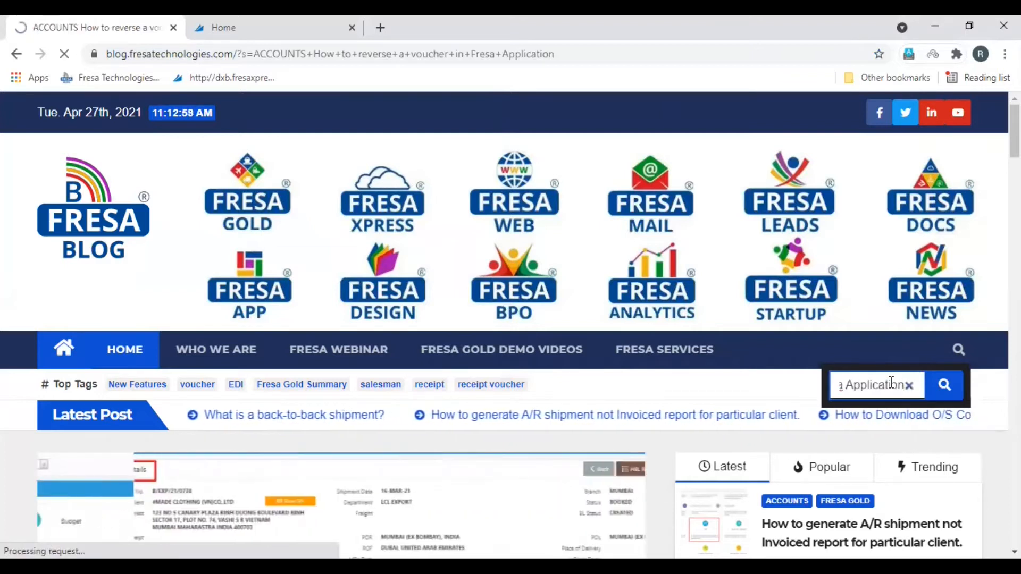
{"action": "left_click", "coordinate": [945, 385]}
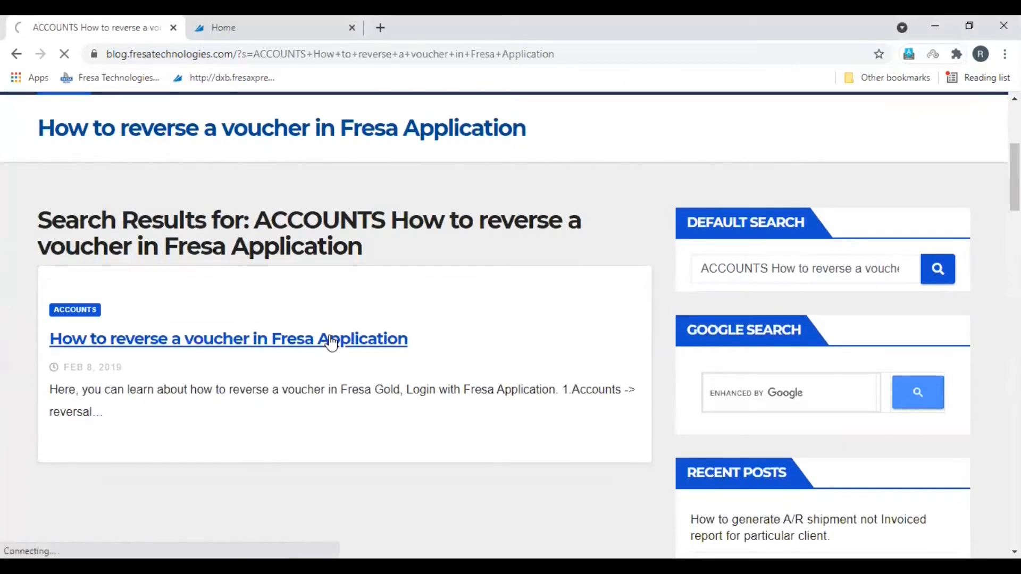
Read the voucher reversal article from the results through Fig-1 to Fig-3.
{"action": "left_click", "coordinate": [226, 339]}
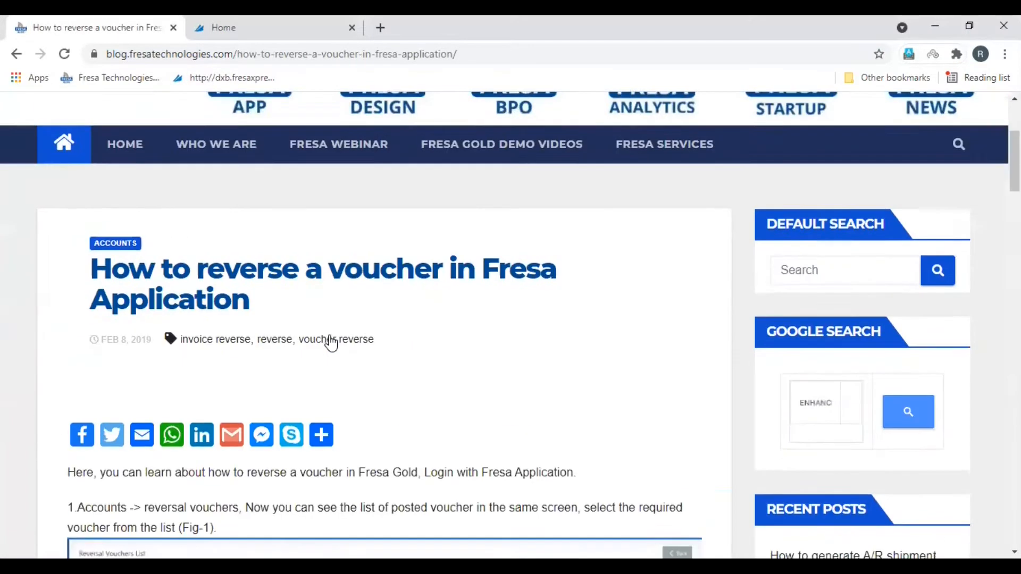
{"action": "scroll", "scroll_direction": "down", "scroll_amount": 3}
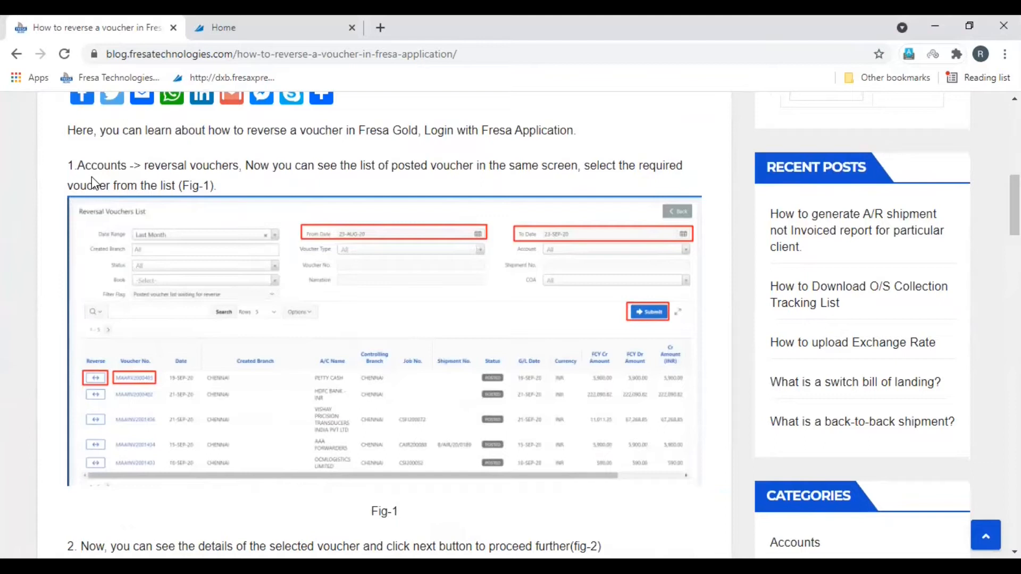
{"action": "mouse_move", "coordinate": [187, 182]}
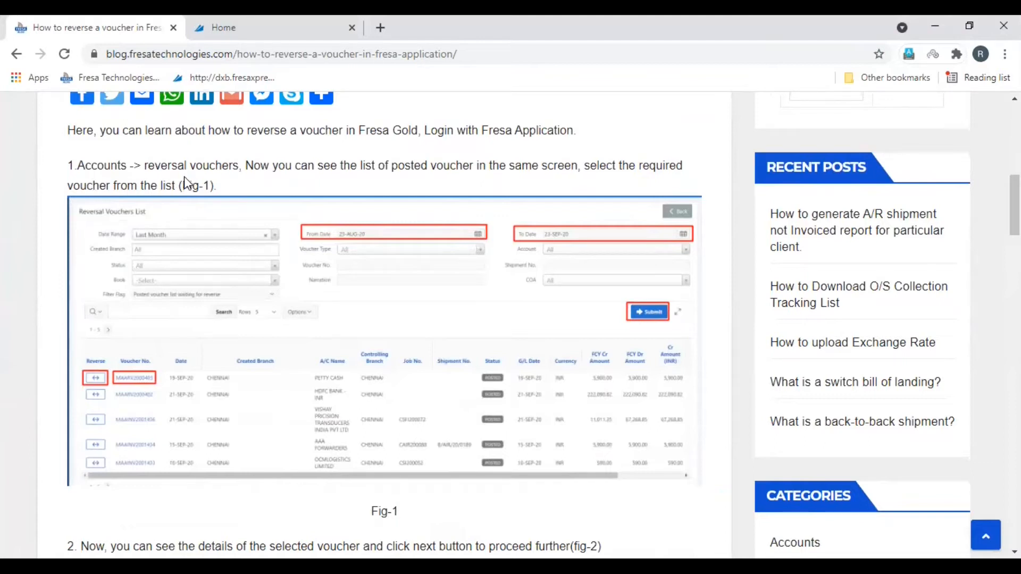
{"action": "mouse_move", "coordinate": [270, 278]}
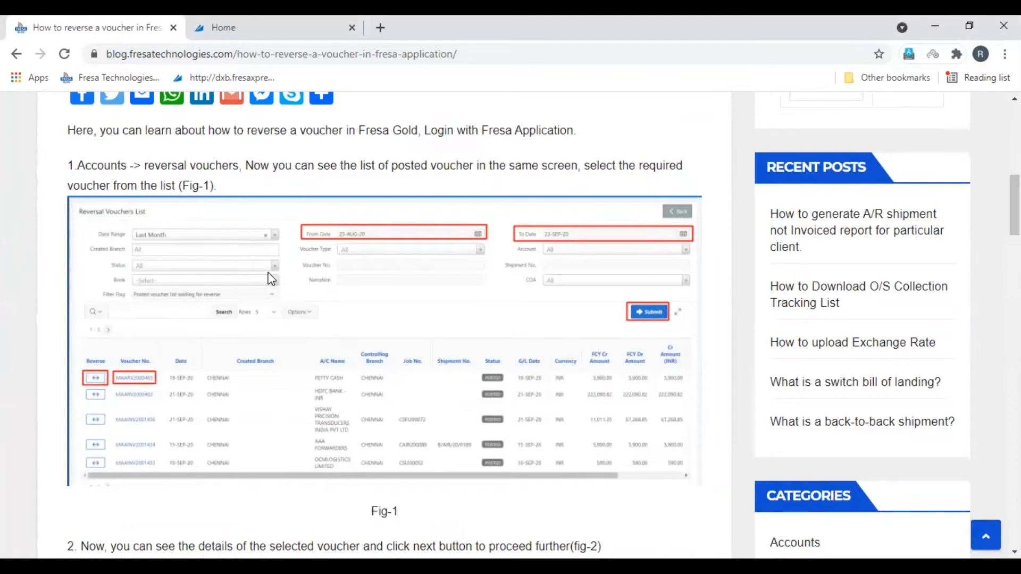
{"action": "mouse_move", "coordinate": [142, 426]}
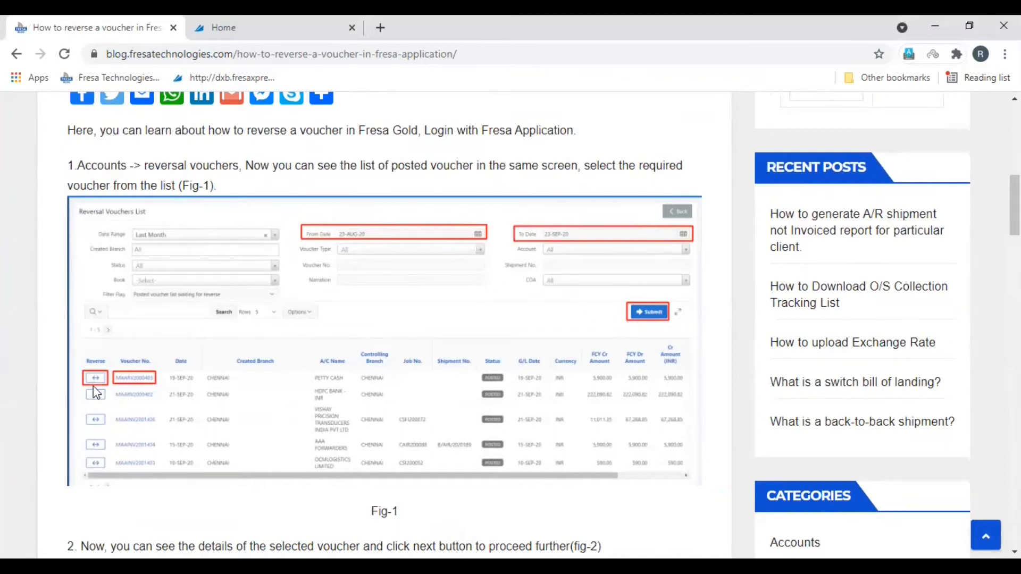
{"action": "scroll", "scroll_direction": "down", "scroll_amount": 3}
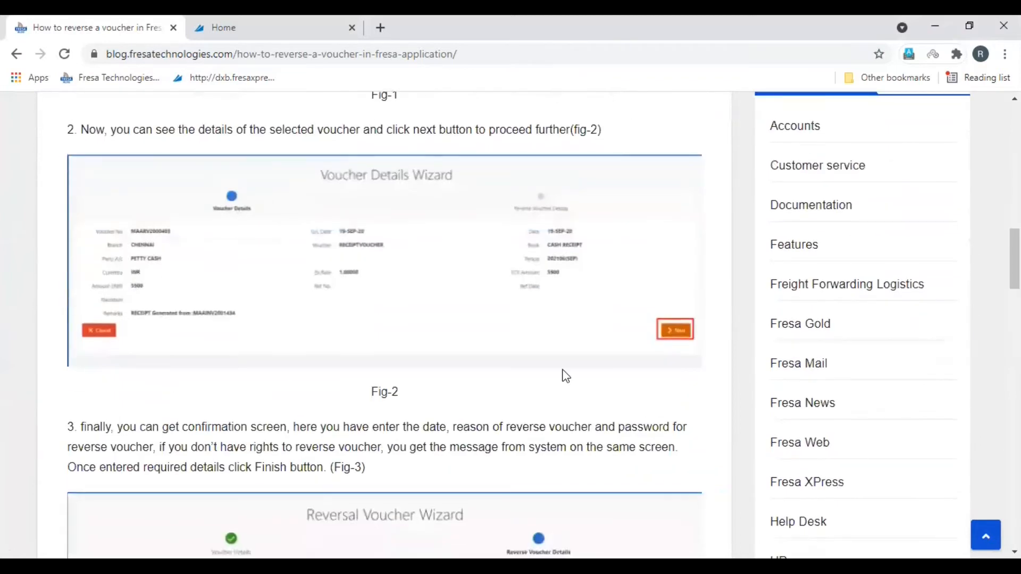
{"action": "scroll", "scroll_direction": "down", "scroll_amount": 3}
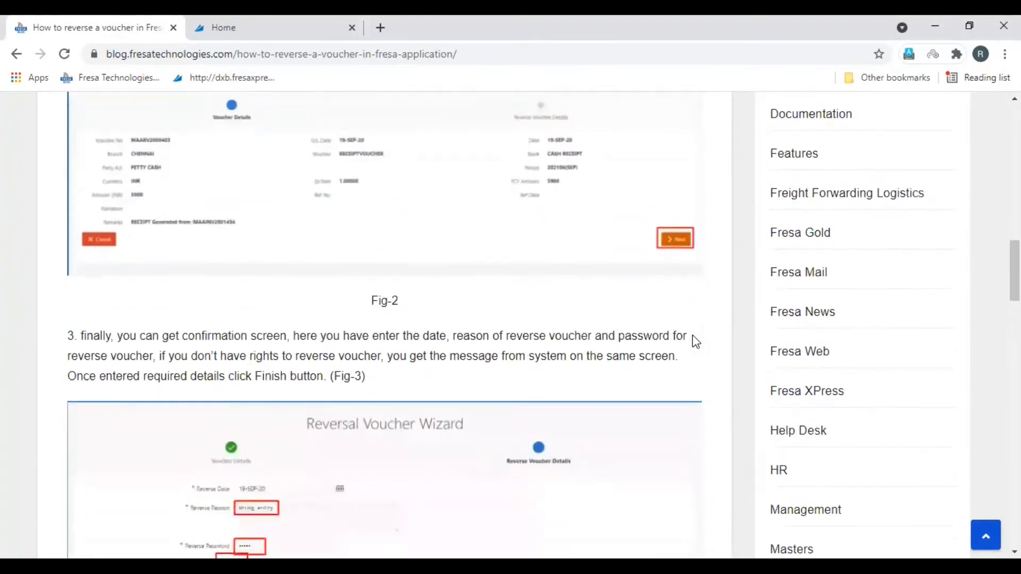
{"action": "scroll", "scroll_direction": "down", "scroll_amount": 3}
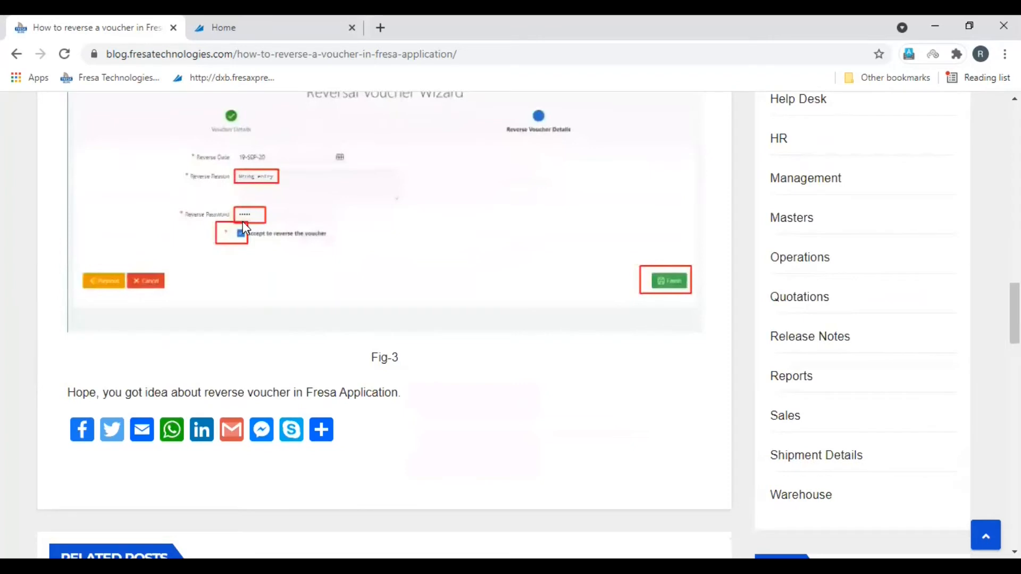
{"action": "left_click", "coordinate": [240, 233]}
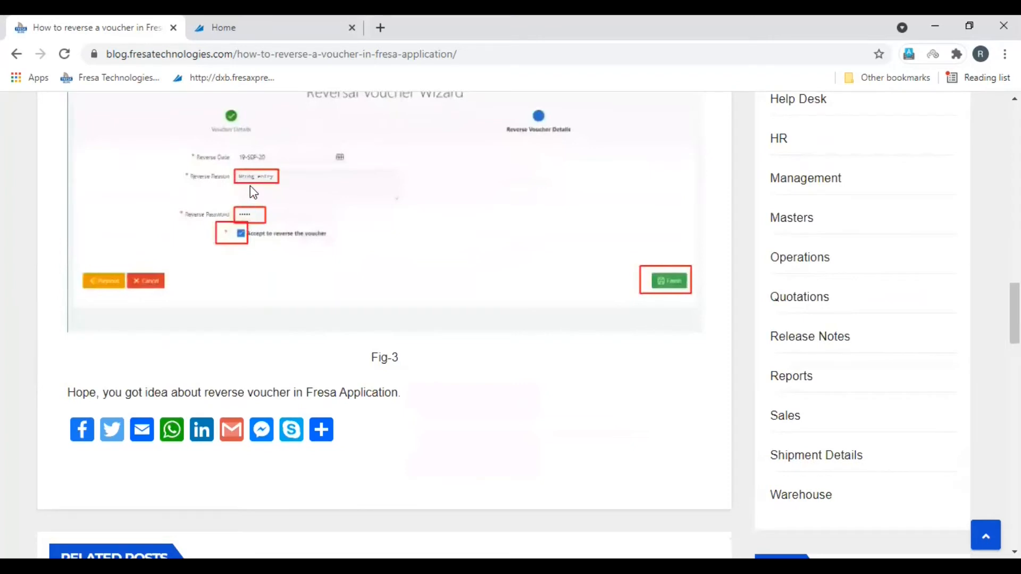
{"action": "mouse_move", "coordinate": [326, 281]}
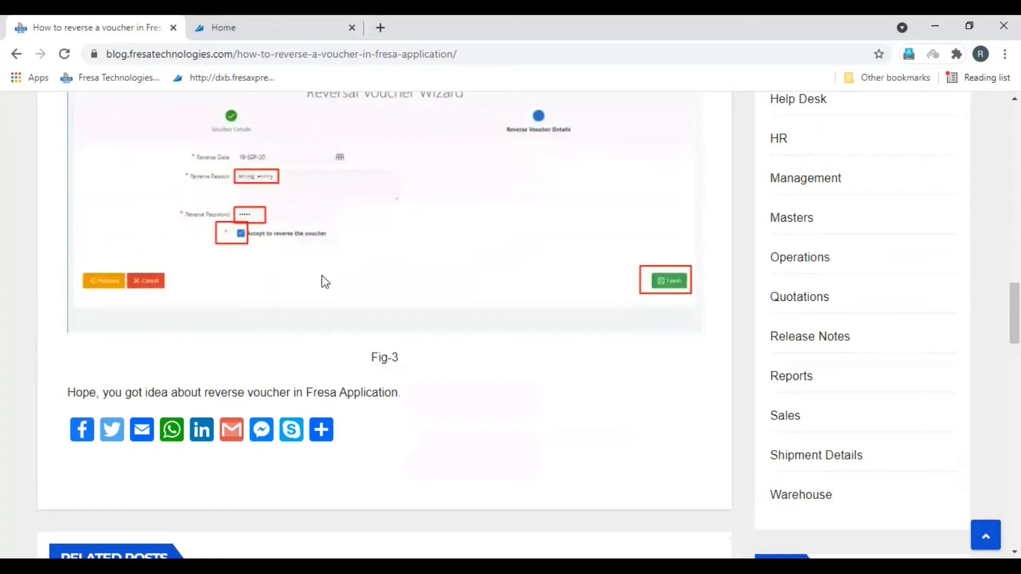
{"action": "mouse_move", "coordinate": [686, 301]}
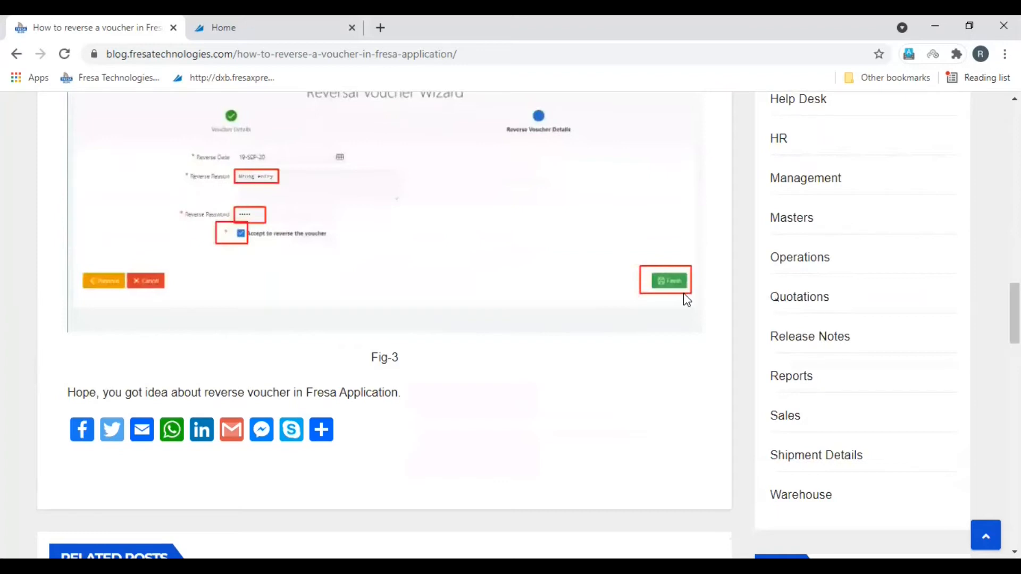
Switch to the Fresa Gold home dashboard in the browser.
{"action": "left_click", "coordinate": [222, 27]}
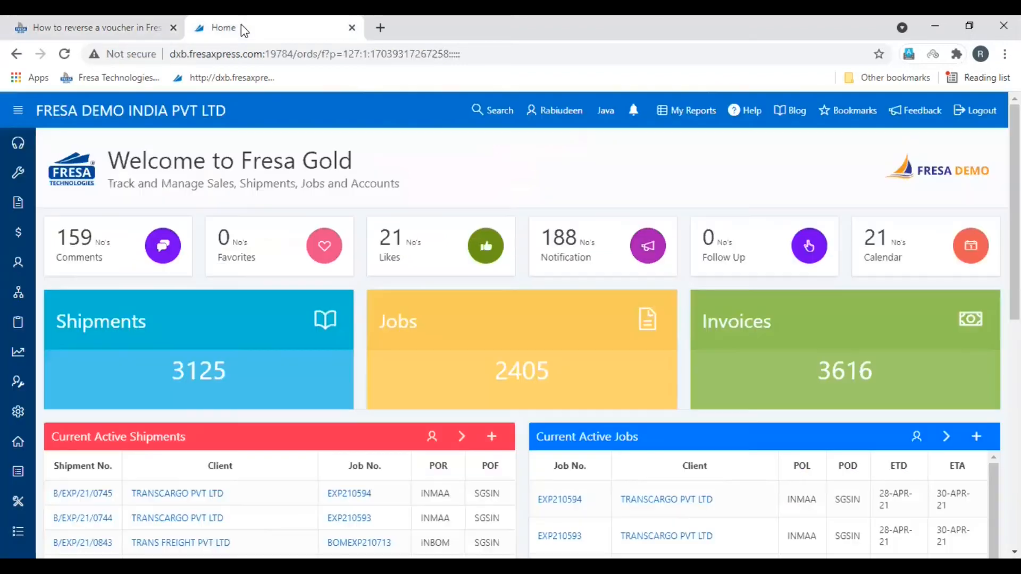
Load the Reversal Vouchers List of posted vouchers under Accounts.
{"action": "left_click", "coordinate": [18, 111]}
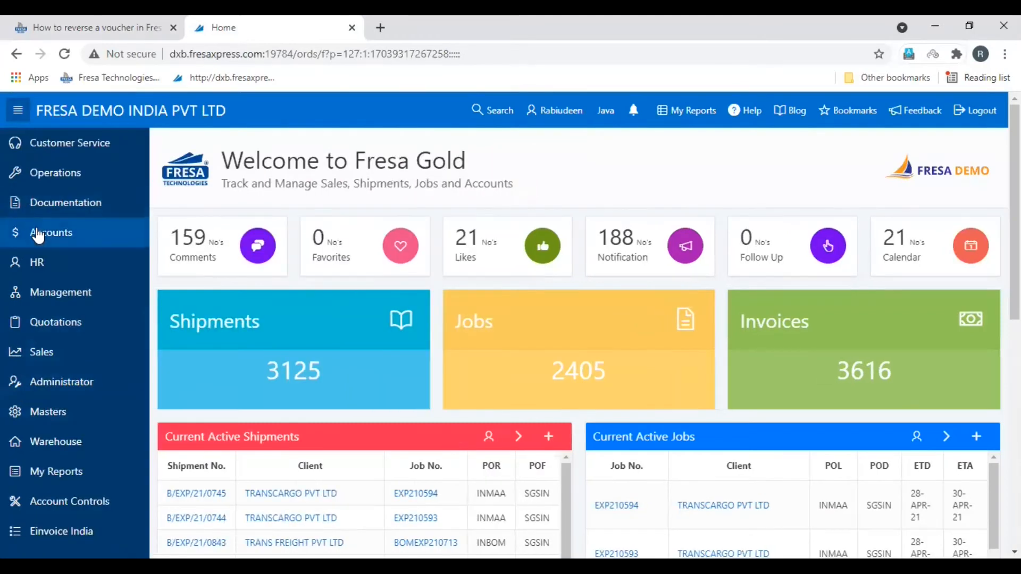
{"action": "left_click", "coordinate": [51, 231]}
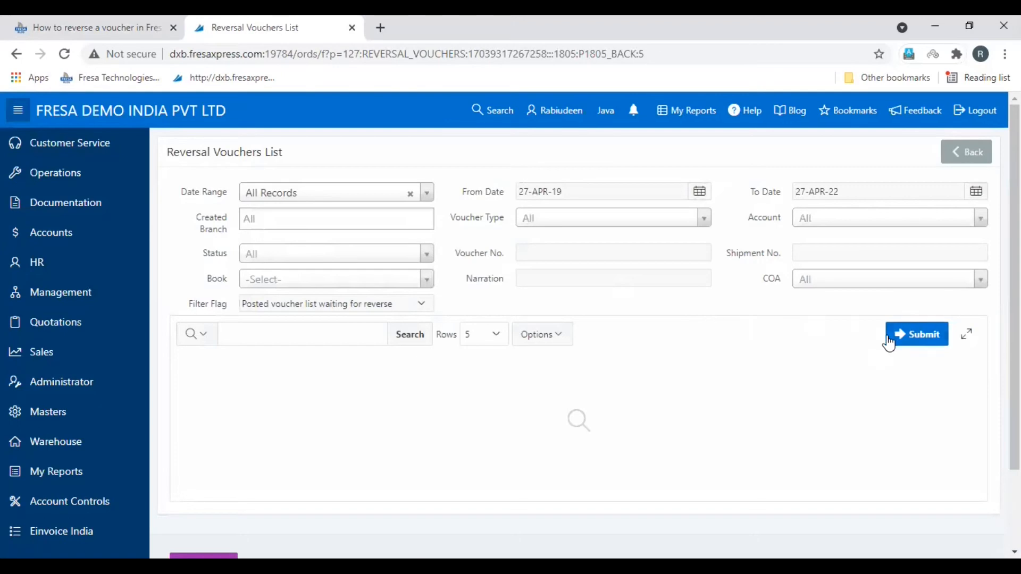
{"action": "left_click", "coordinate": [917, 334]}
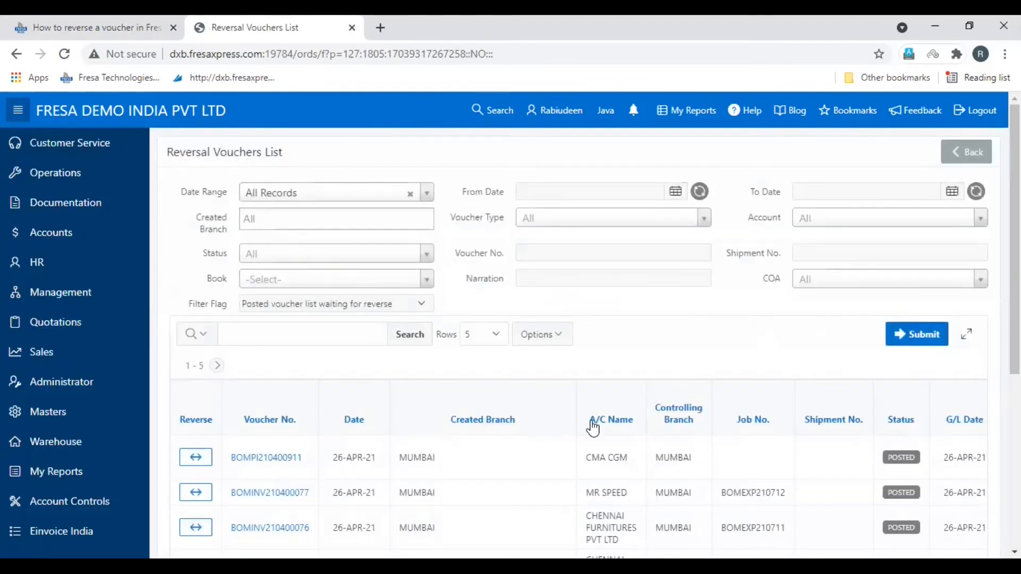
{"action": "scroll", "scroll_direction": "down", "scroll_amount": 3}
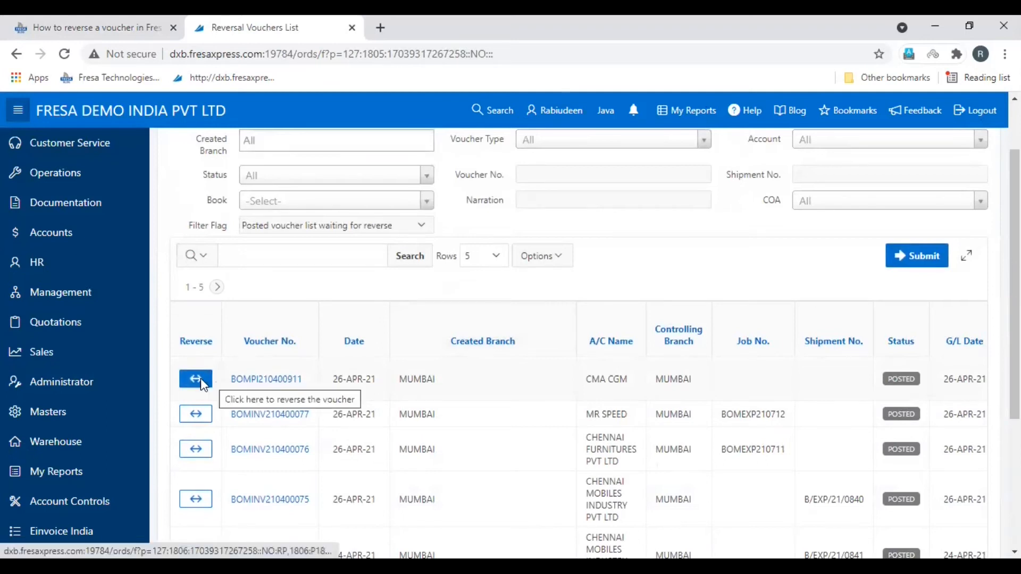
Start reversing voucher BOMPI210400911 and advance to the Reverse Voucher Details step.
{"action": "left_click", "coordinate": [195, 378]}
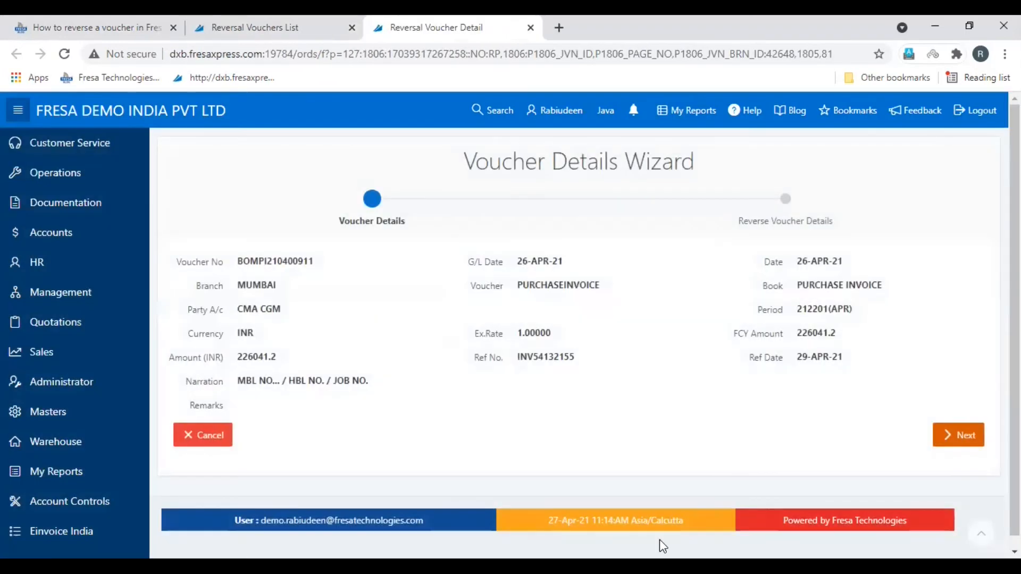
{"action": "left_click", "coordinate": [960, 435]}
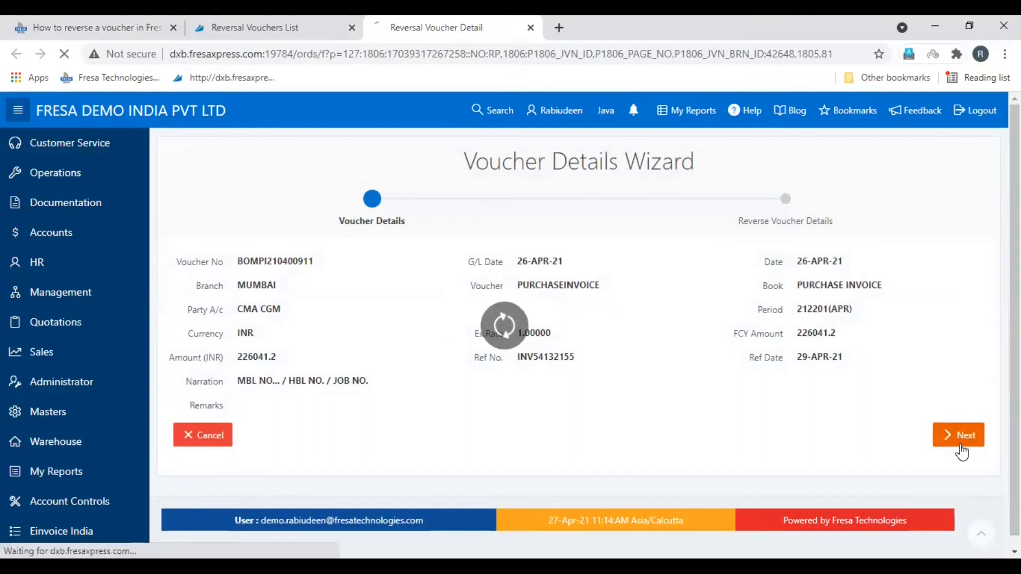
{"action": "left_click", "coordinate": [958, 435]}
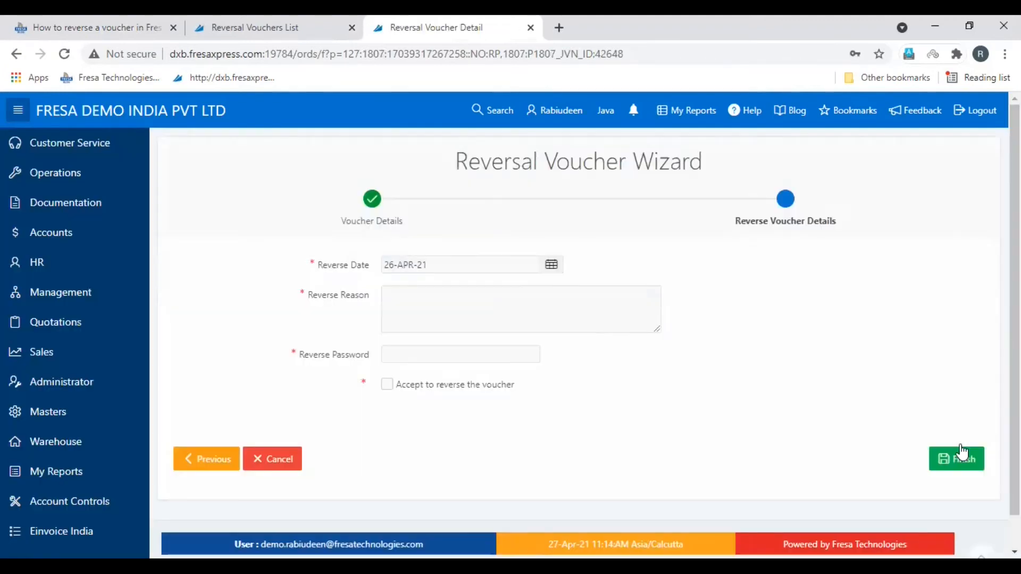
{"action": "mouse_move", "coordinate": [510, 310]}
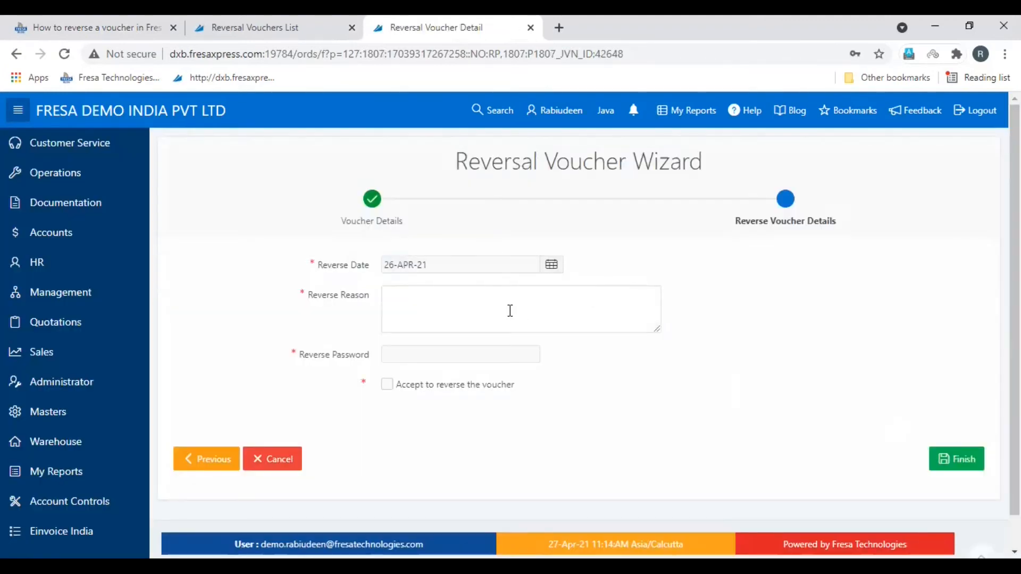
Submit the reversal with reason 'Wrongly created', password and acceptance, finishing with Action Processed.
{"action": "type", "text": "Wrongly created"}
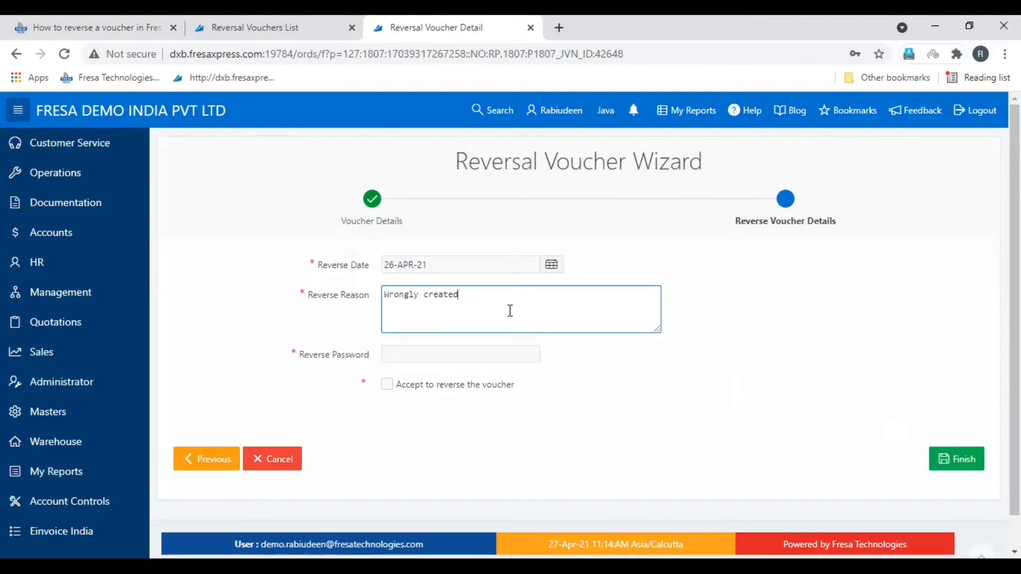
{"action": "left_click", "coordinate": [460, 354]}
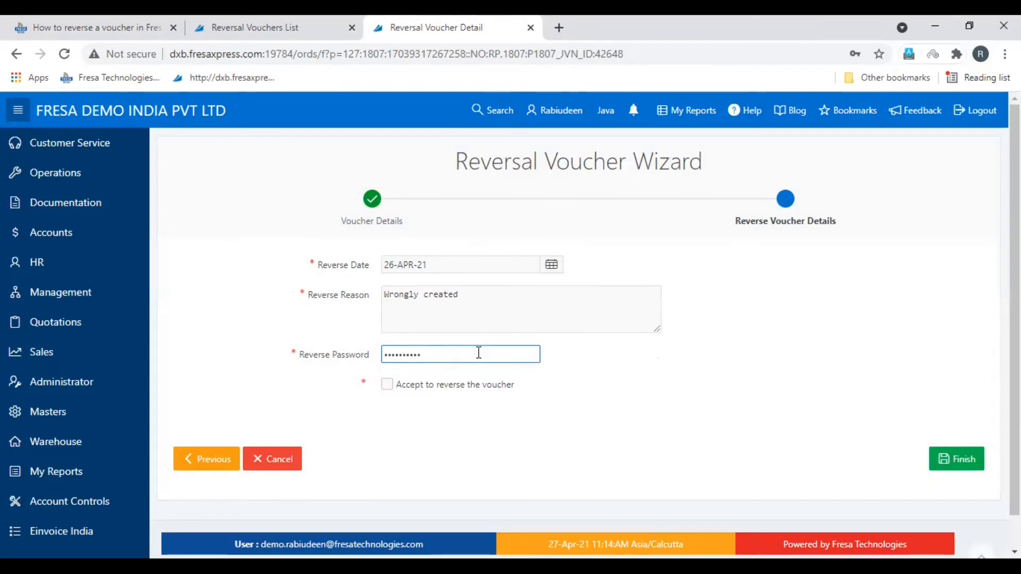
{"action": "mouse_move", "coordinate": [411, 394]}
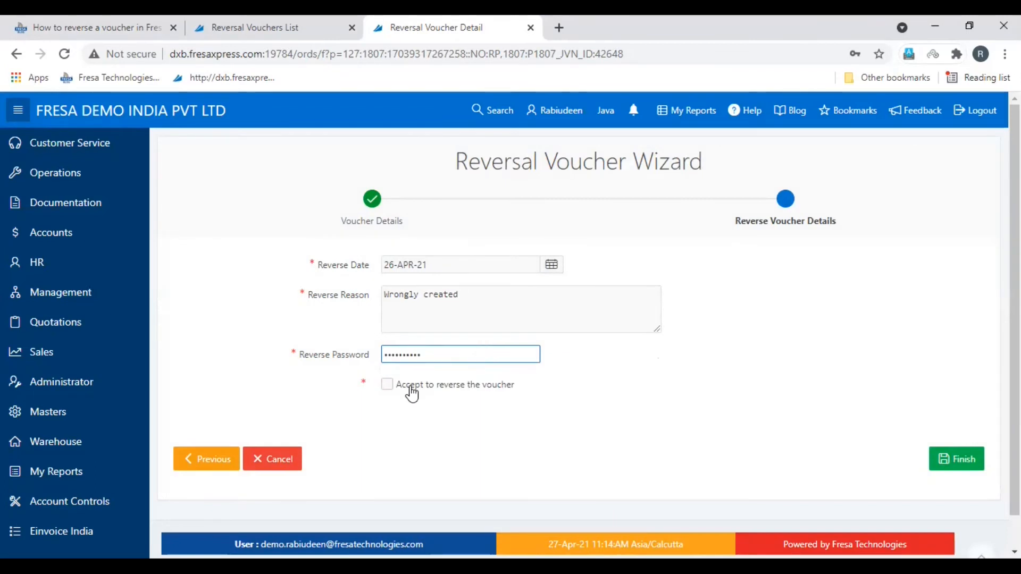
{"action": "left_click", "coordinate": [387, 385]}
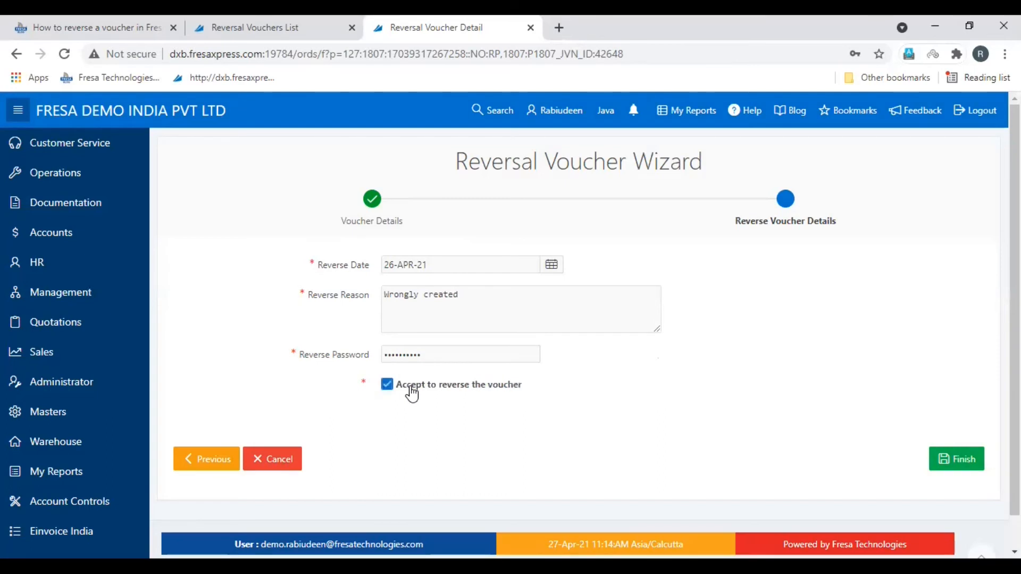
{"action": "left_click", "coordinate": [957, 460]}
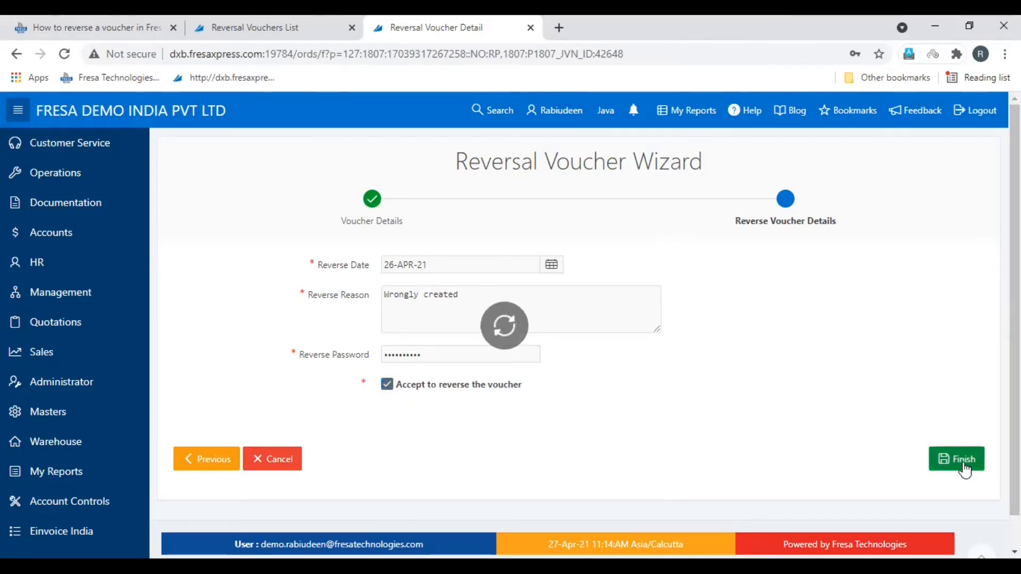
{"action": "left_click", "coordinate": [957, 459]}
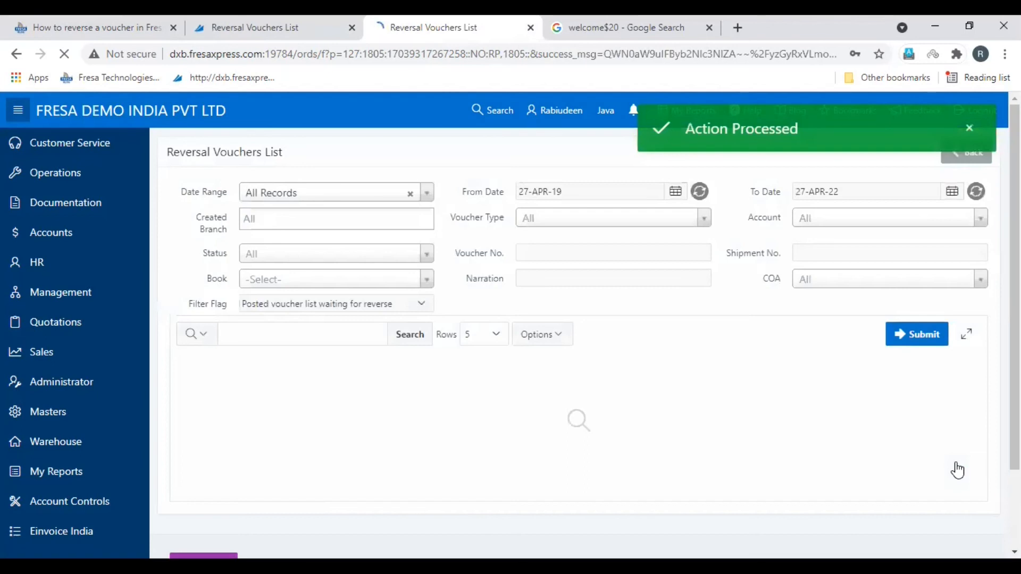